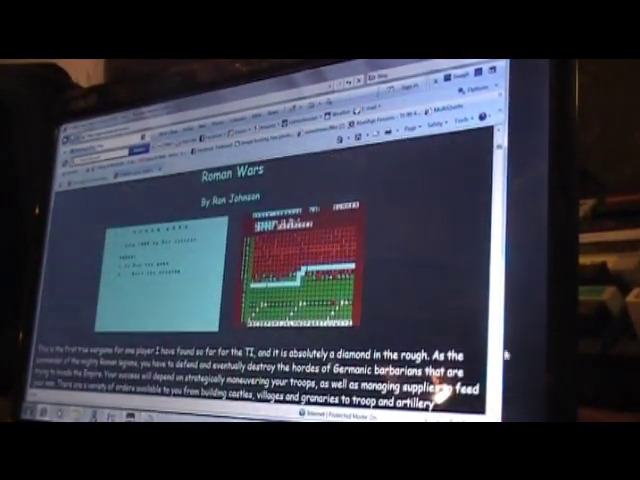
scroll("down", 3)
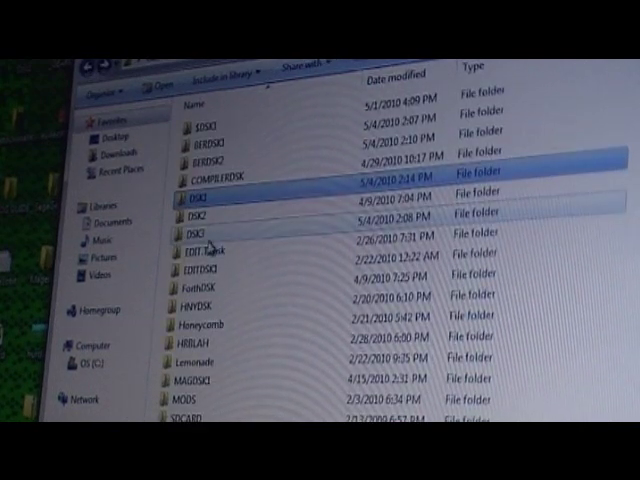
scroll("down", 3)
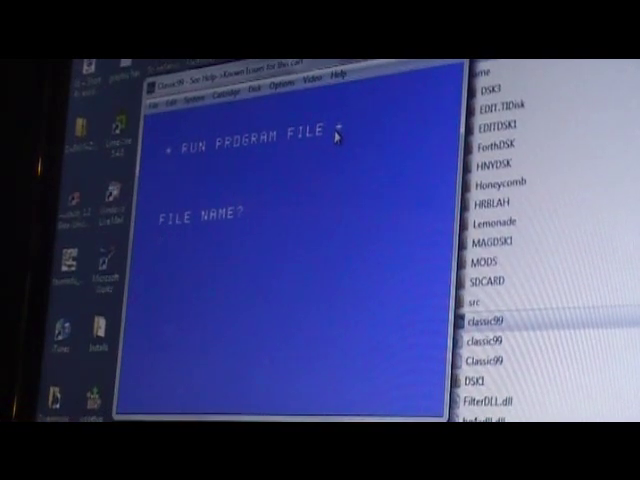
type("DSK1.AD")
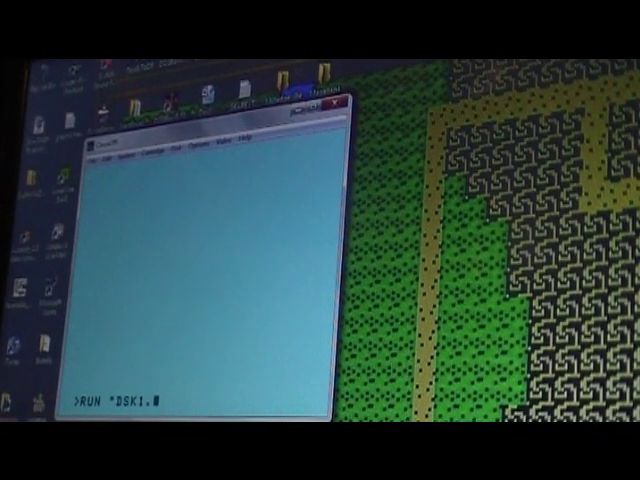
type("ALIEN:")
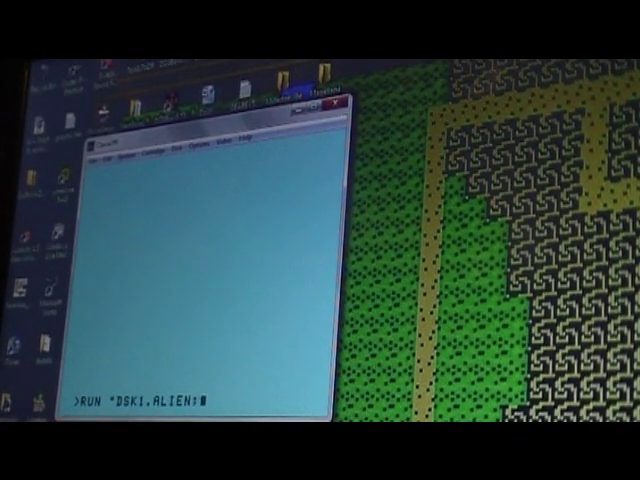
type("LAND")
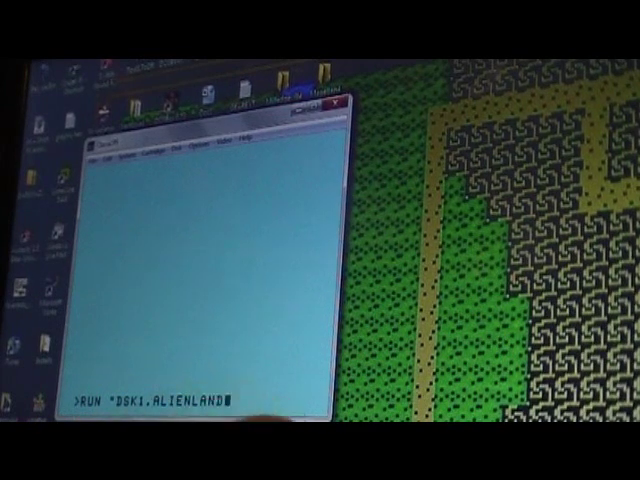